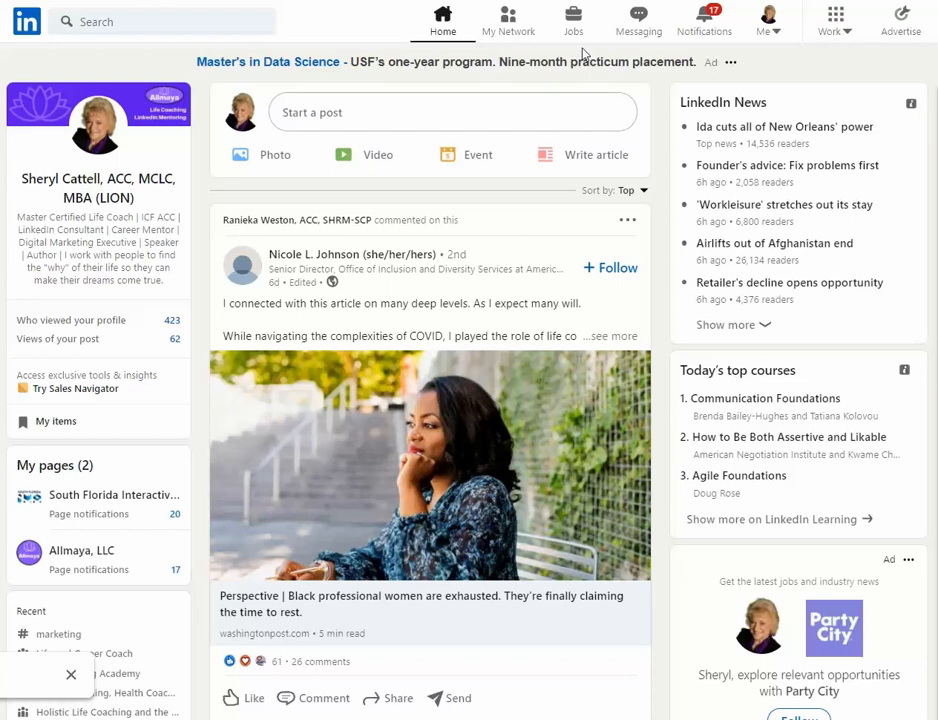
pyautogui.moveTo(584, 56)
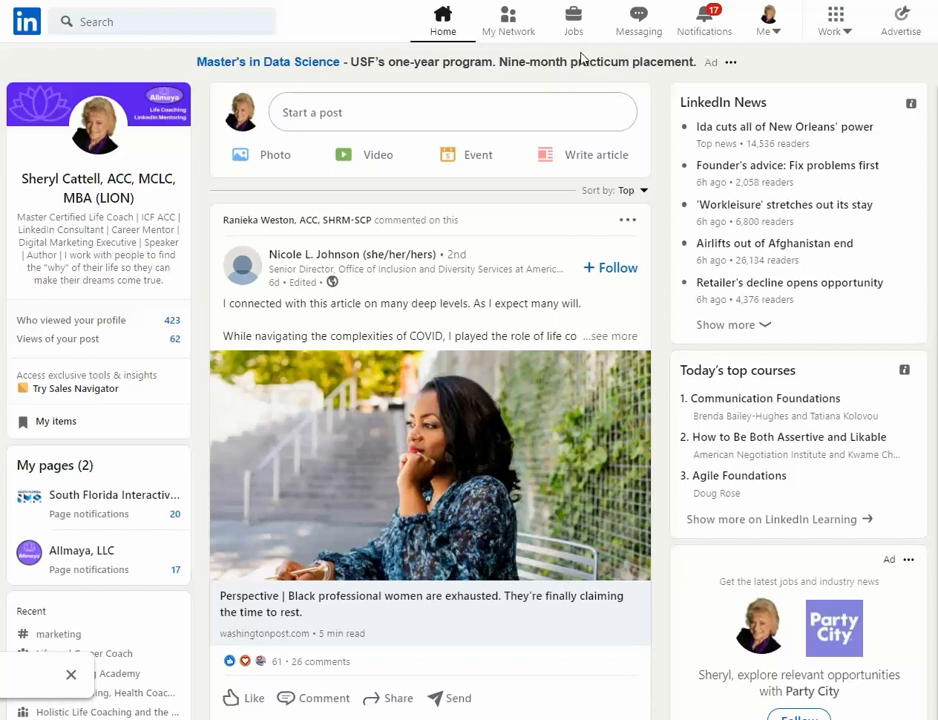
pyautogui.moveTo(584, 60)
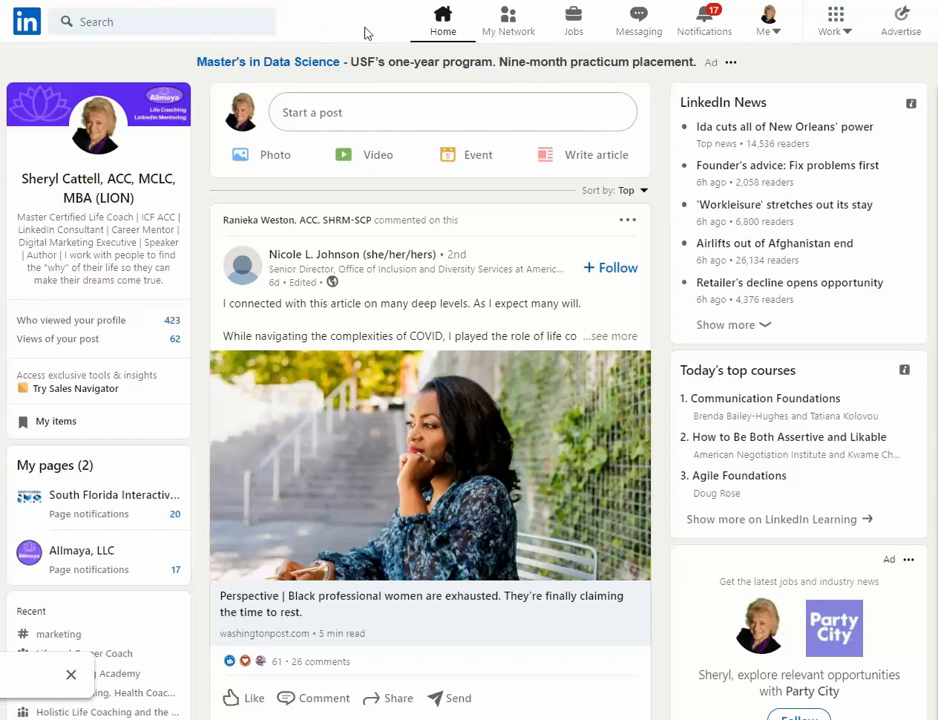
pyautogui.moveTo(518, 20)
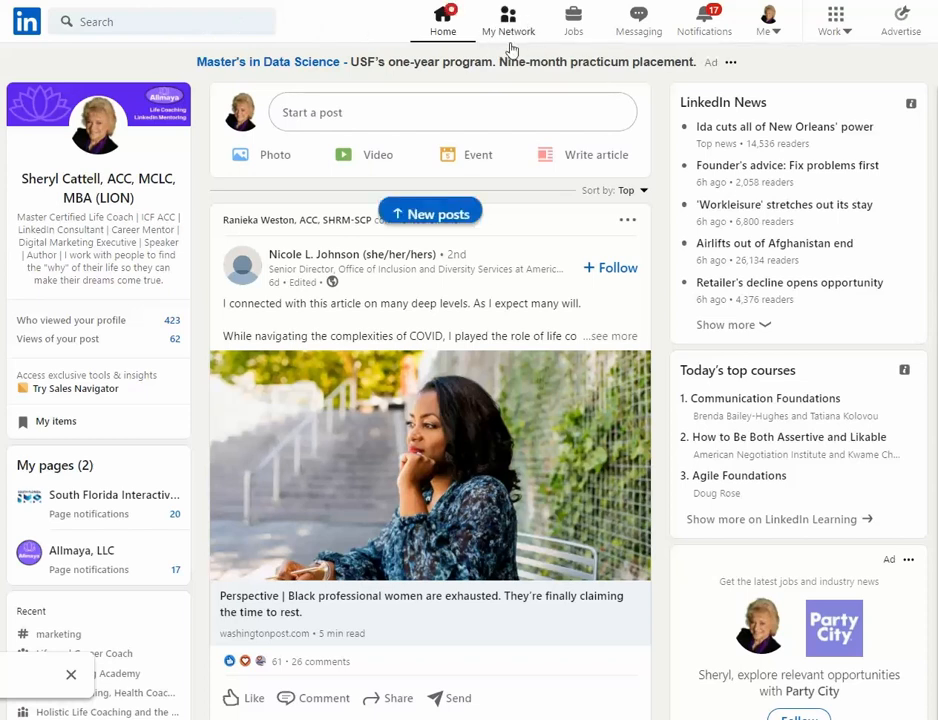
# Step: Go from the home feed to the My Network overview listing pending invitations
pyautogui.click(508, 18)
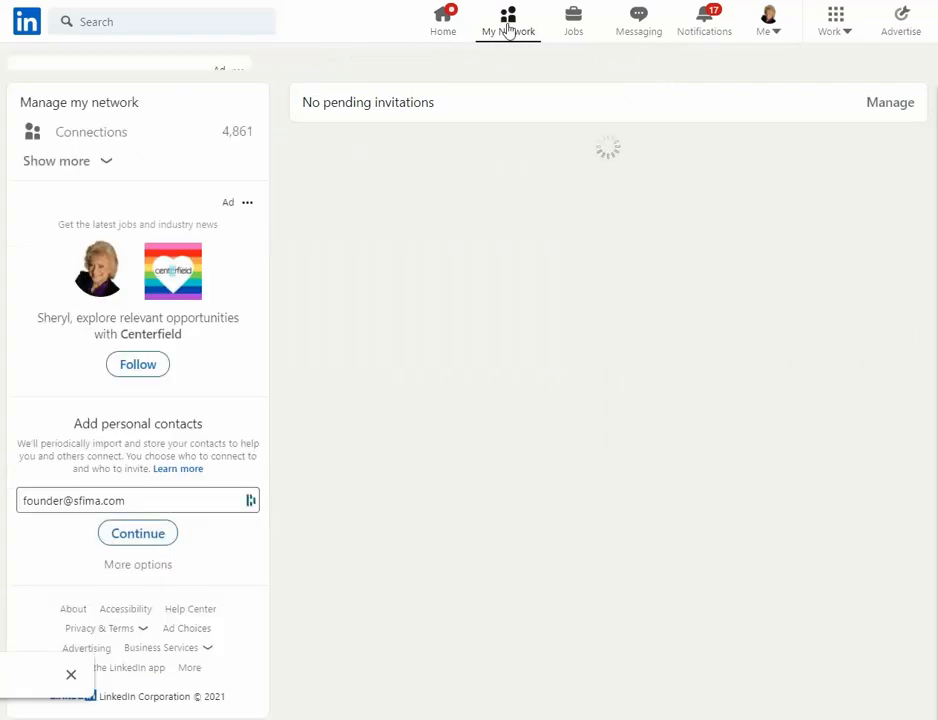
pyautogui.click(508, 18)
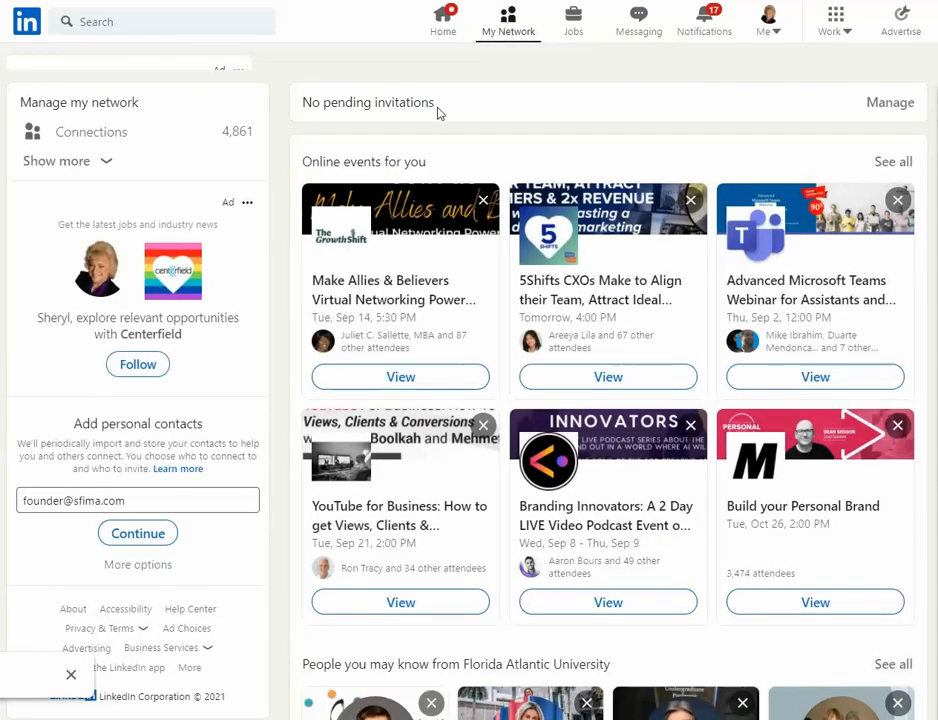
pyautogui.moveTo(408, 124)
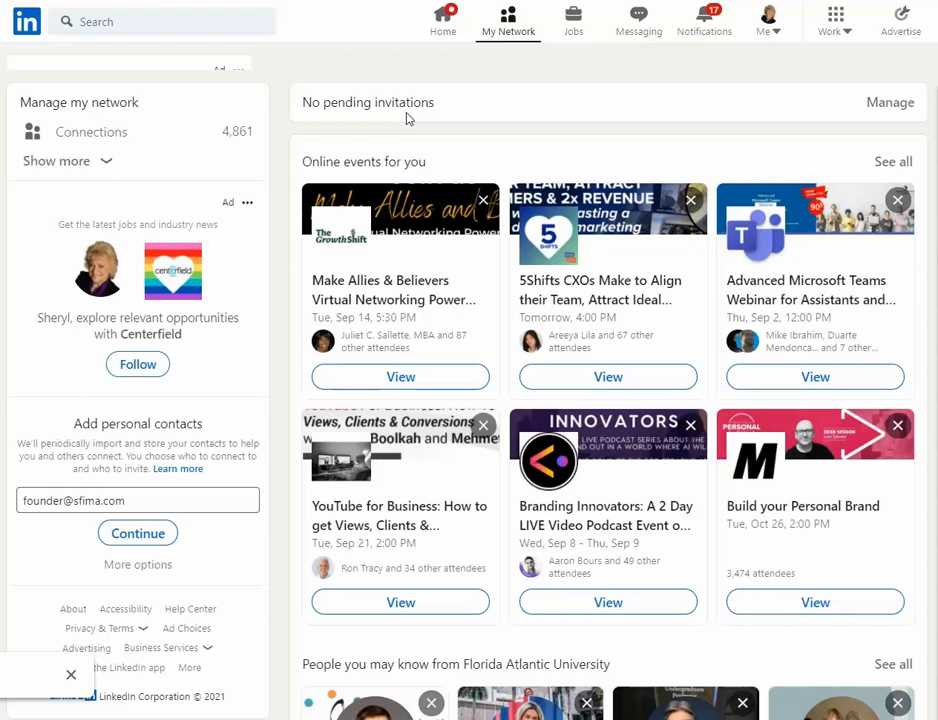
pyautogui.moveTo(888, 104)
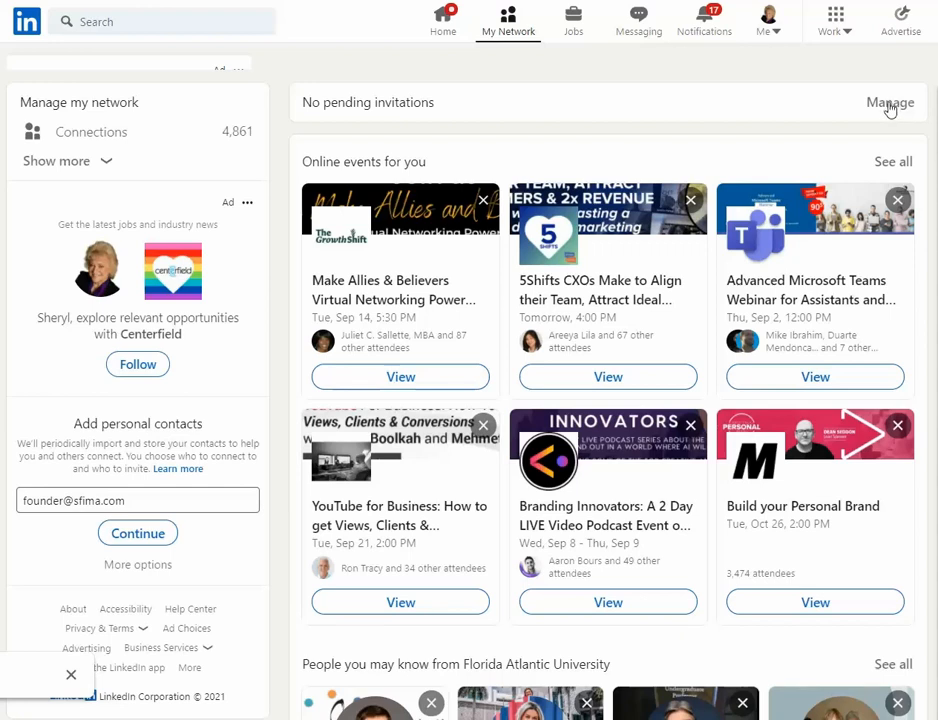
# Step: Go to Manage invitations, which reports no new received invitations
pyautogui.click(888, 104)
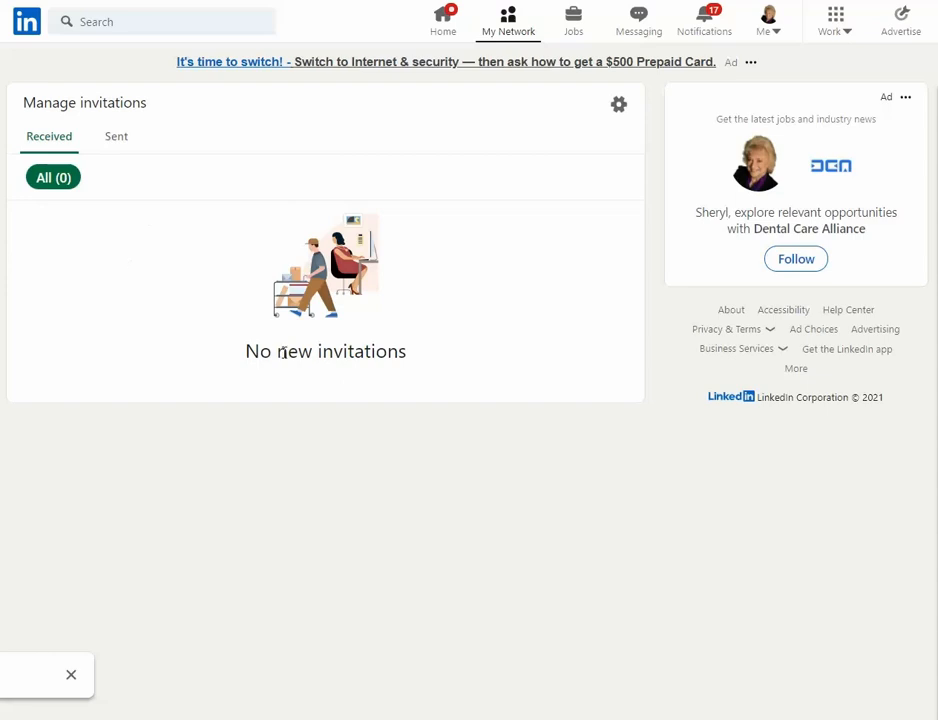
pyautogui.moveTo(116, 136)
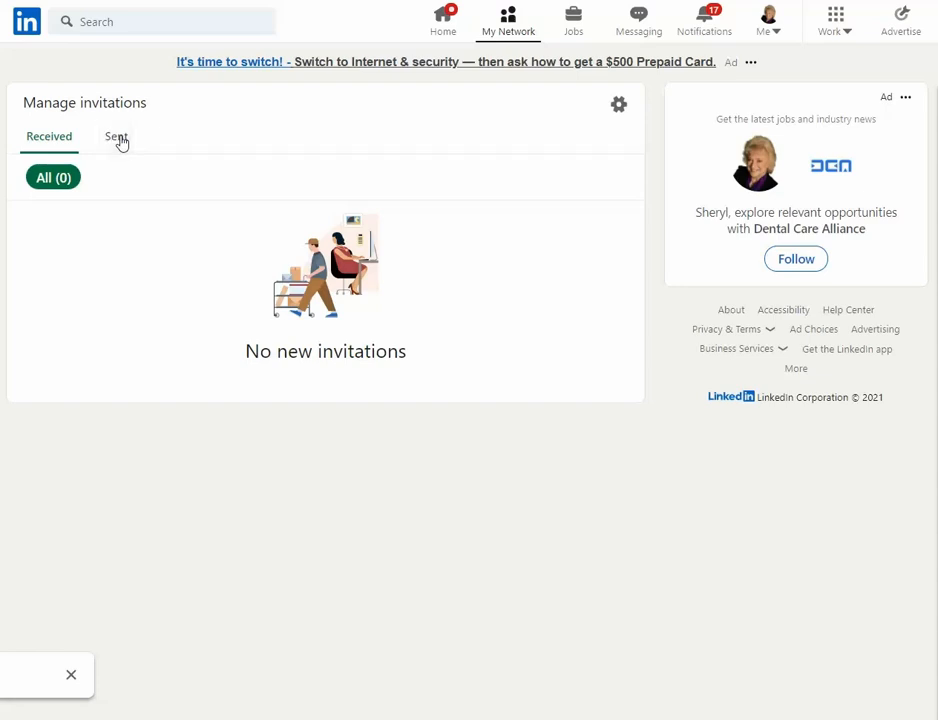
# Step: Switch to the Sent invitations list and scroll down to the oldest pending requests
pyautogui.click(116, 136)
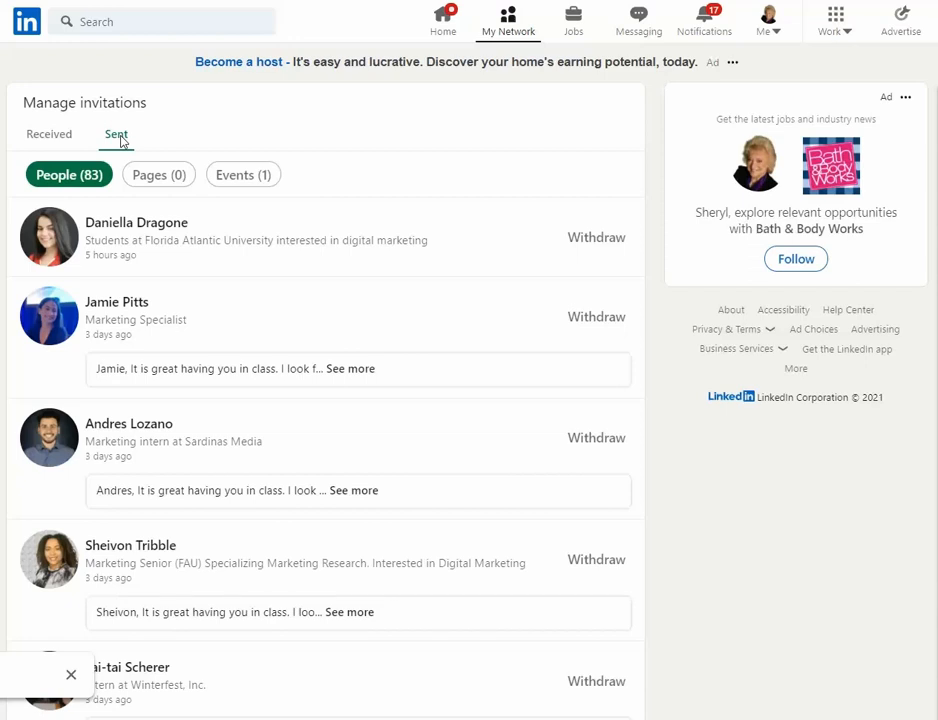
pyautogui.scroll(-3)
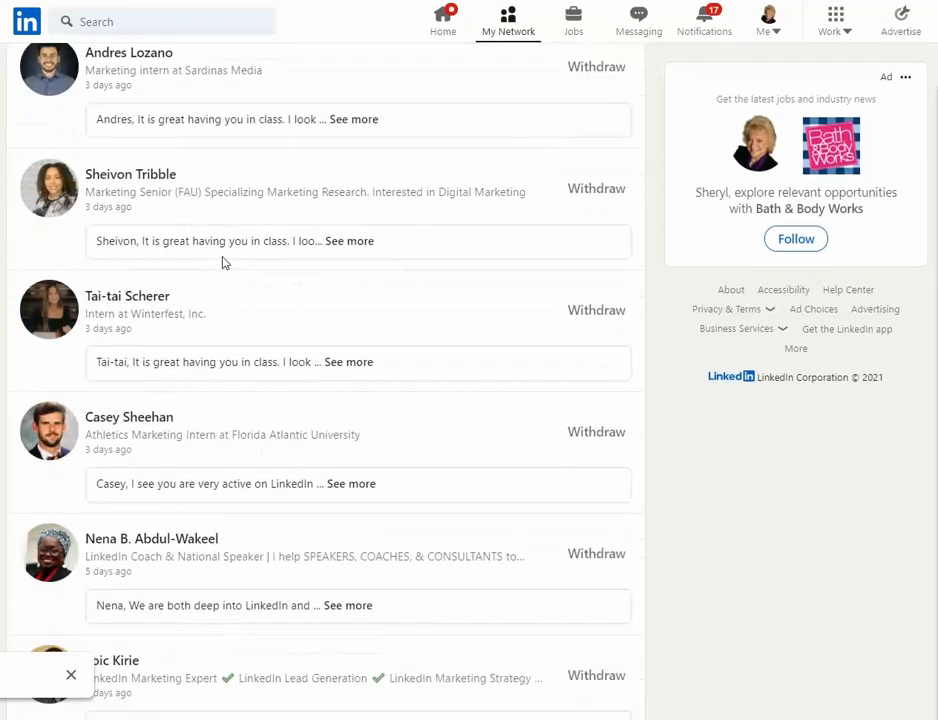
pyautogui.scroll(-3)
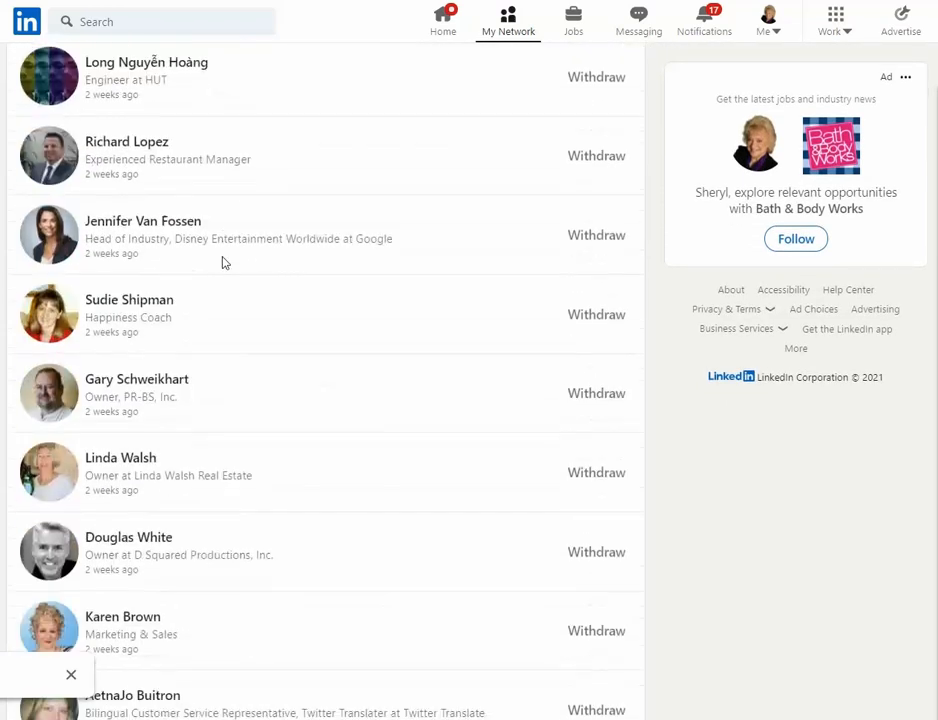
pyautogui.scroll(-3)
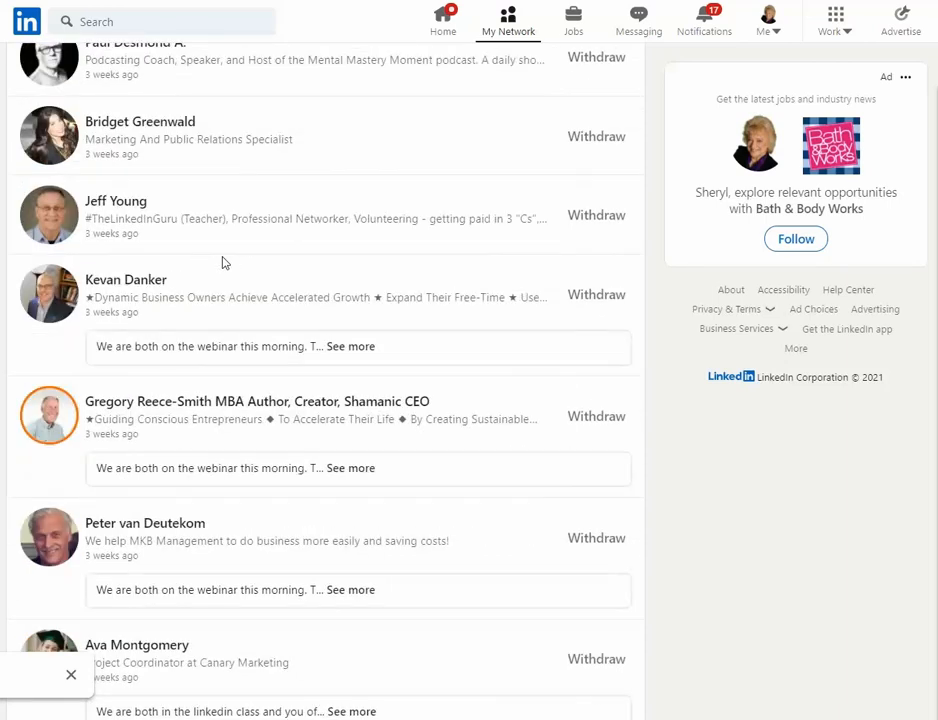
pyautogui.scroll(-3)
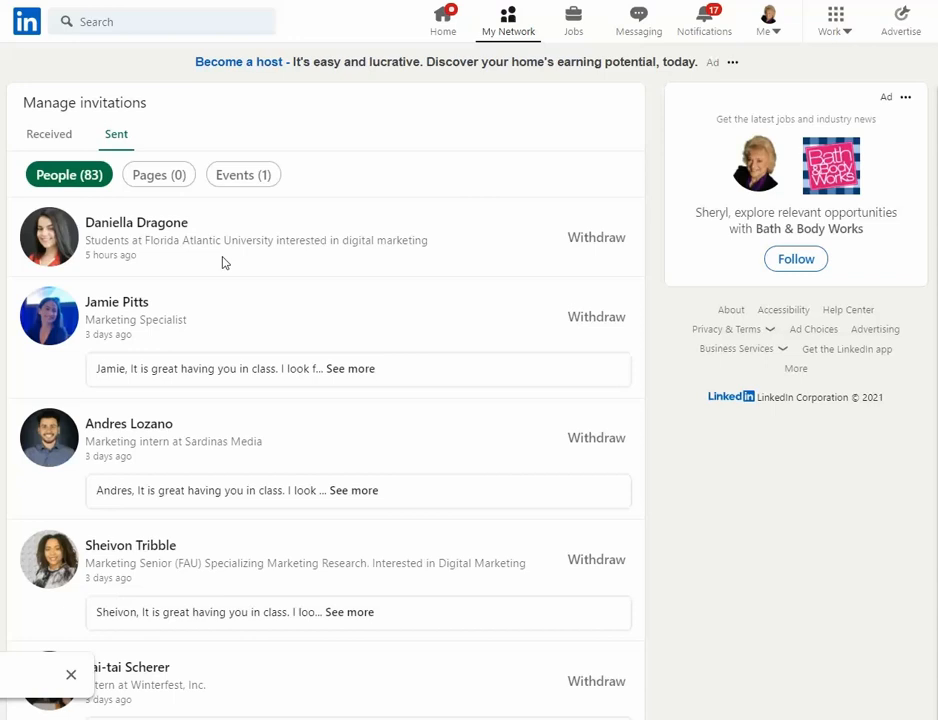
pyautogui.moveTo(398, 186)
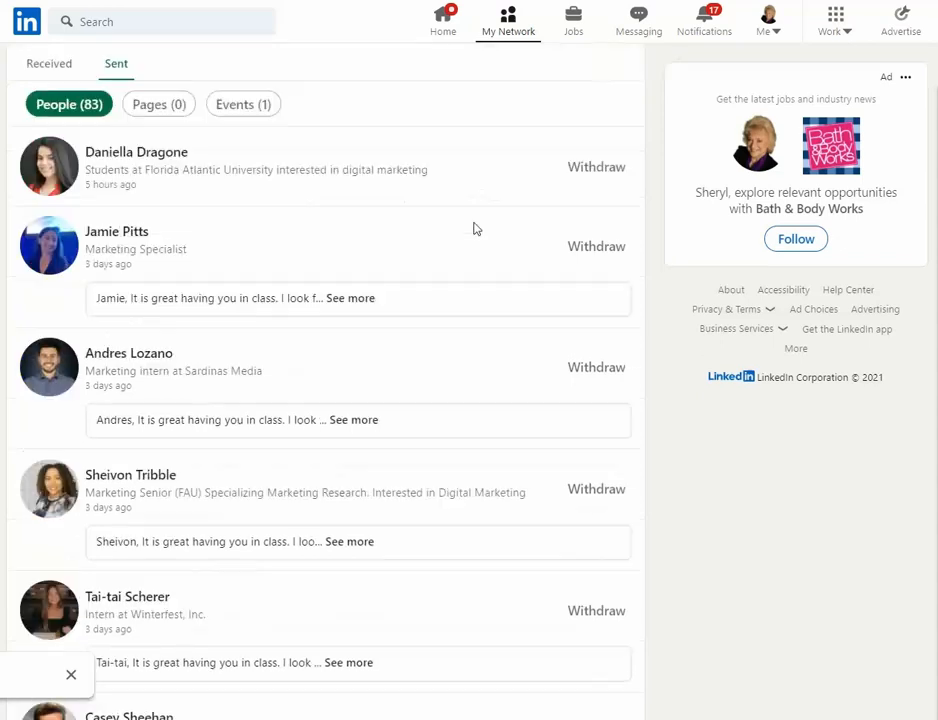
pyautogui.scroll(-3)
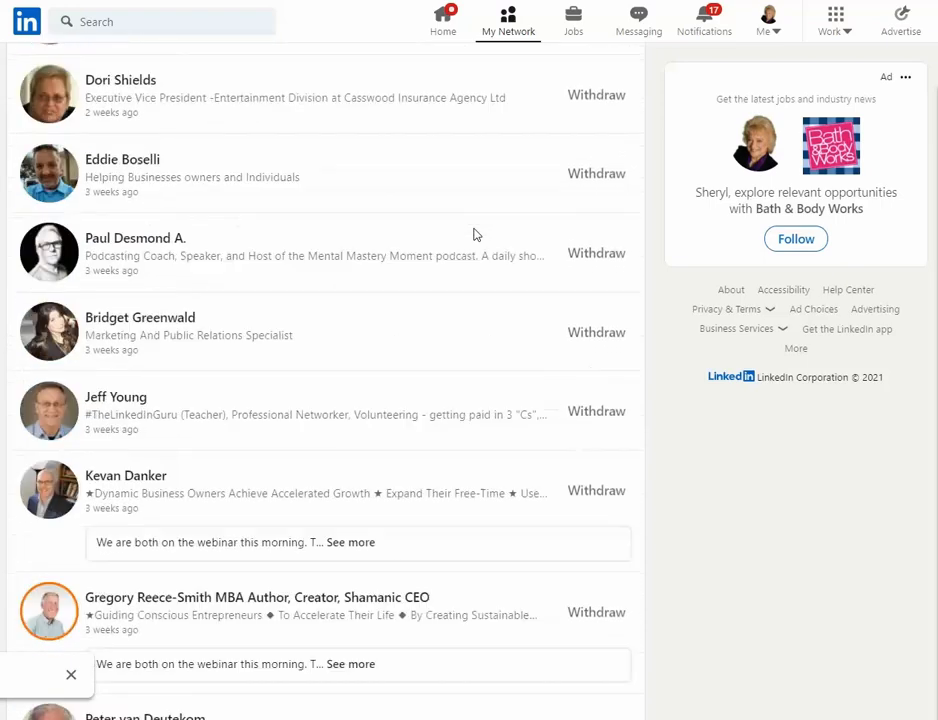
pyautogui.scroll(-3)
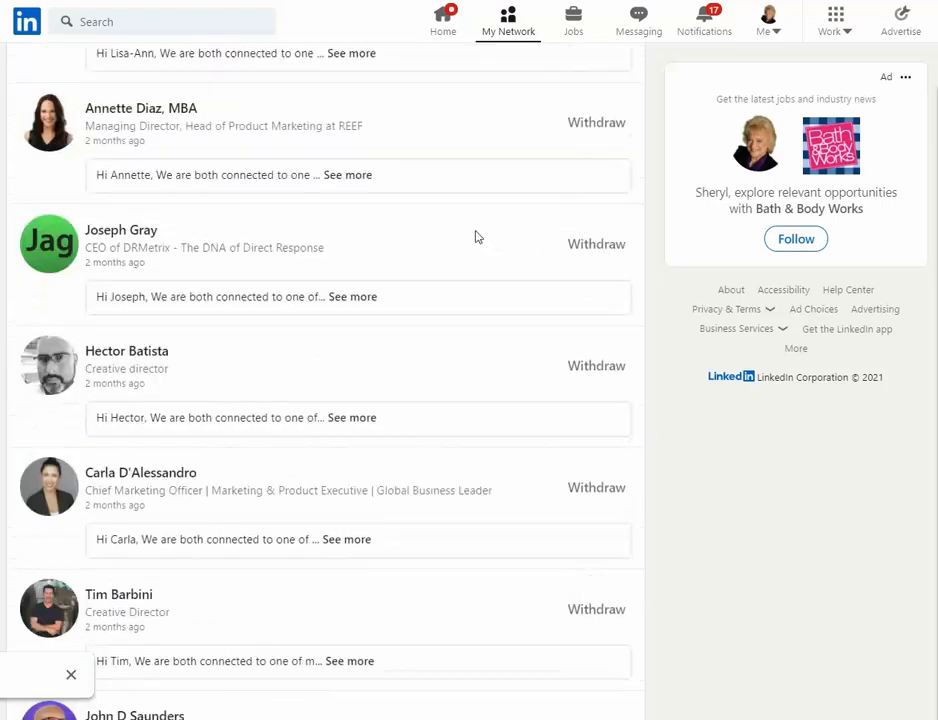
pyautogui.scroll(-3)
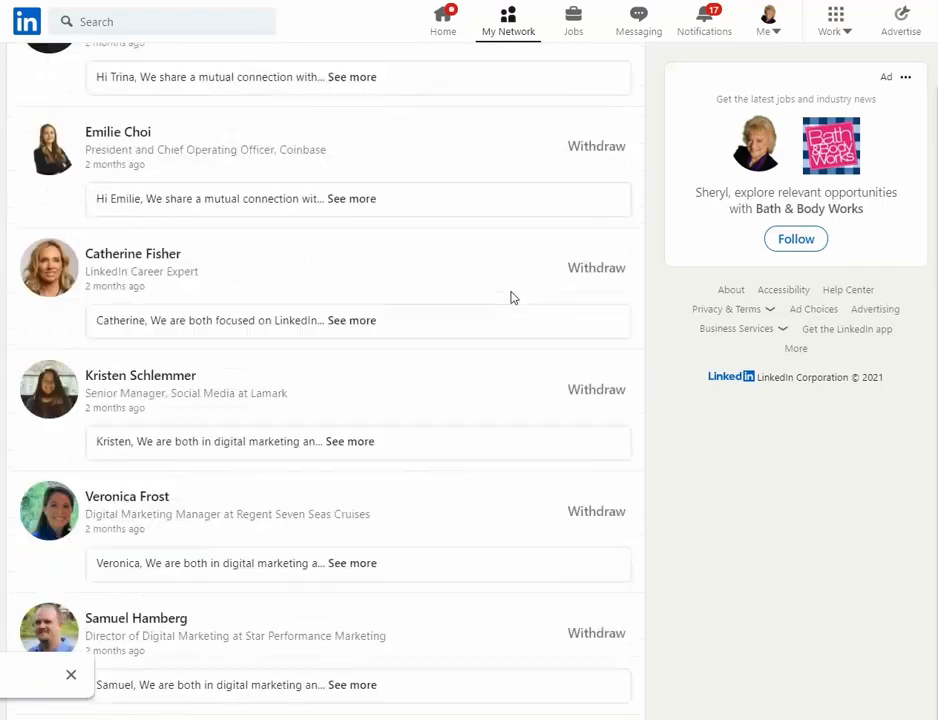
pyautogui.scroll(-3)
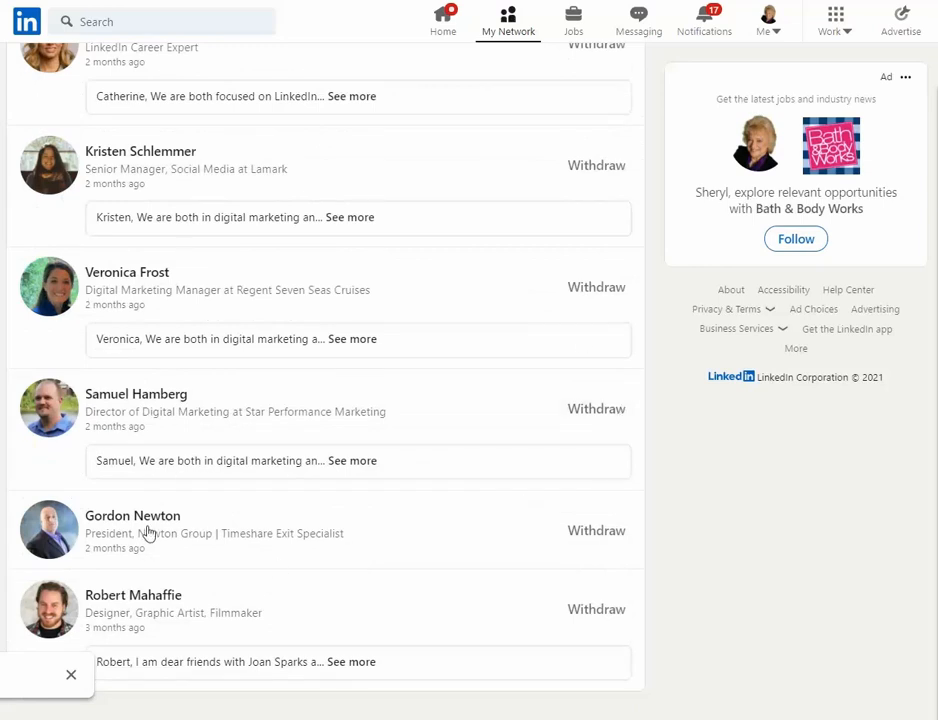
pyautogui.moveTo(178, 530)
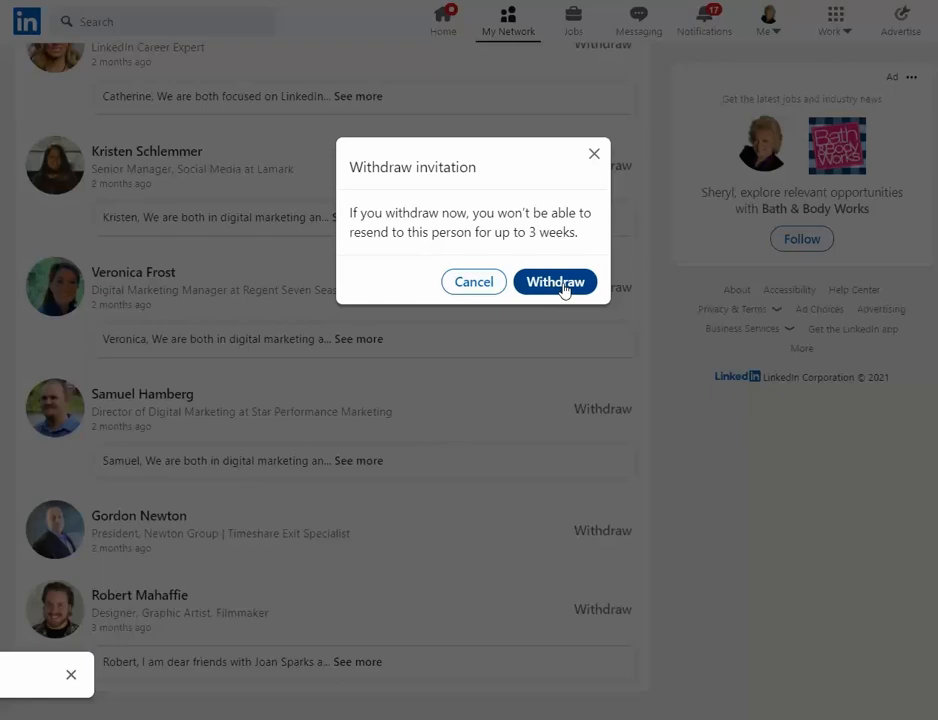
# Step: Confirm withdrawing the old pending invitation and review the remaining sent requests
pyautogui.click(556, 280)
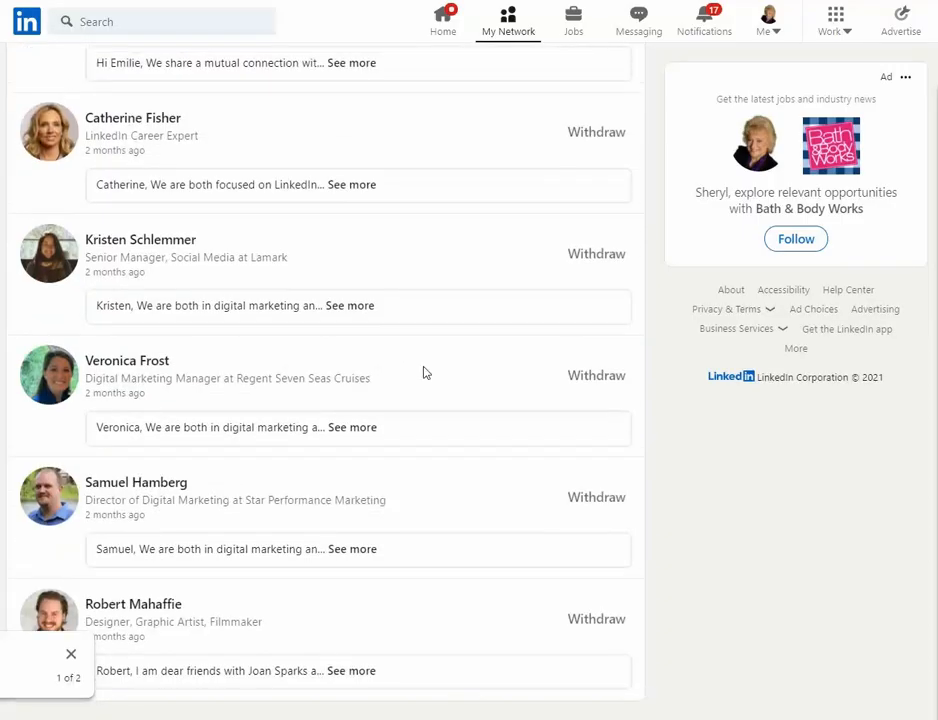
pyautogui.scroll(-3)
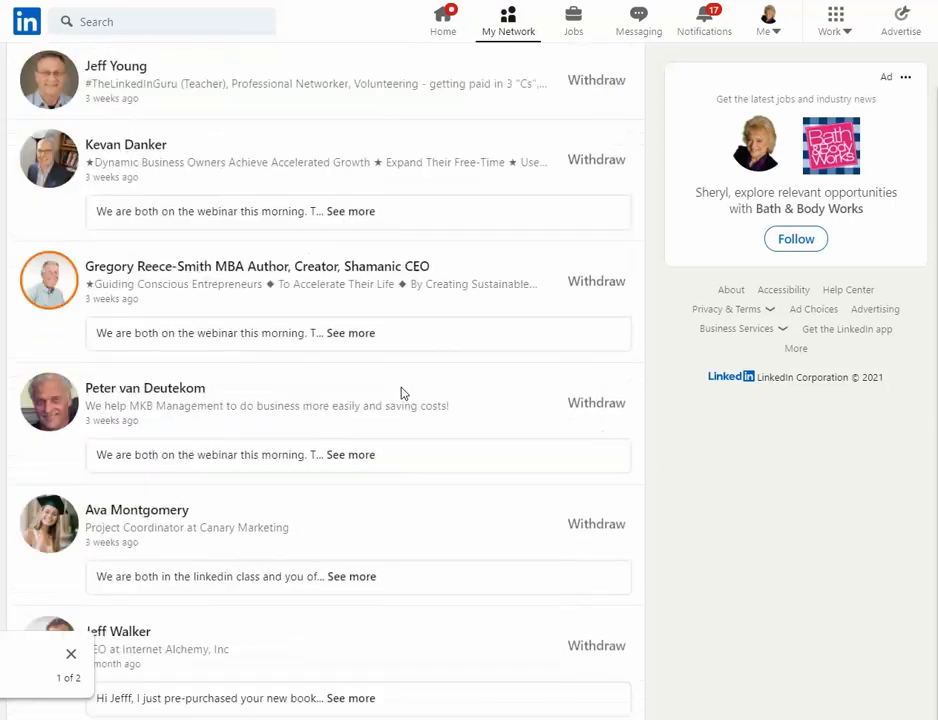
pyautogui.scroll(-3)
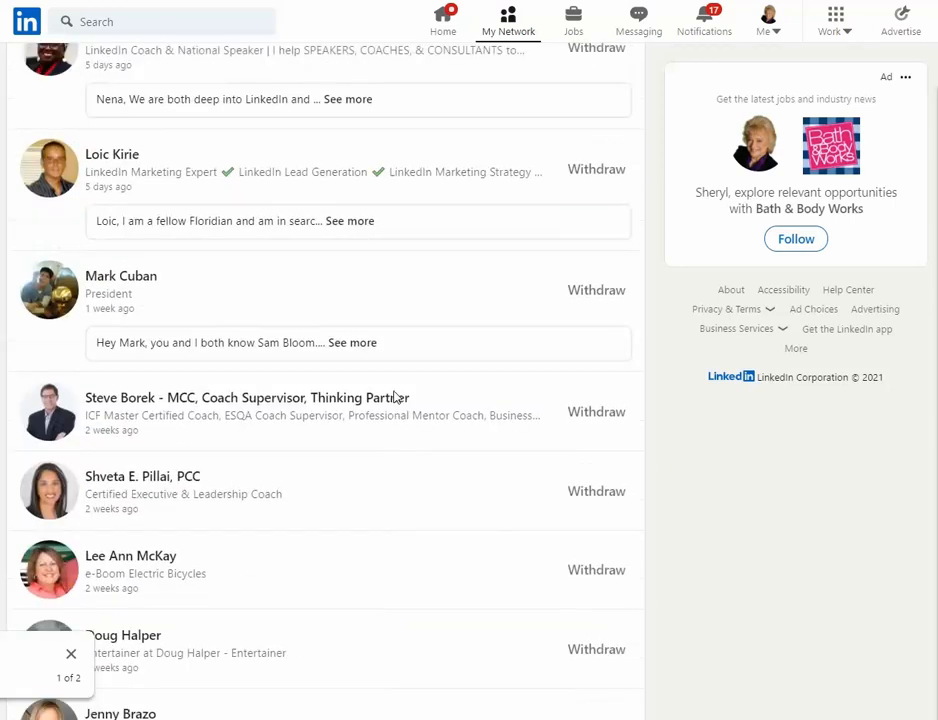